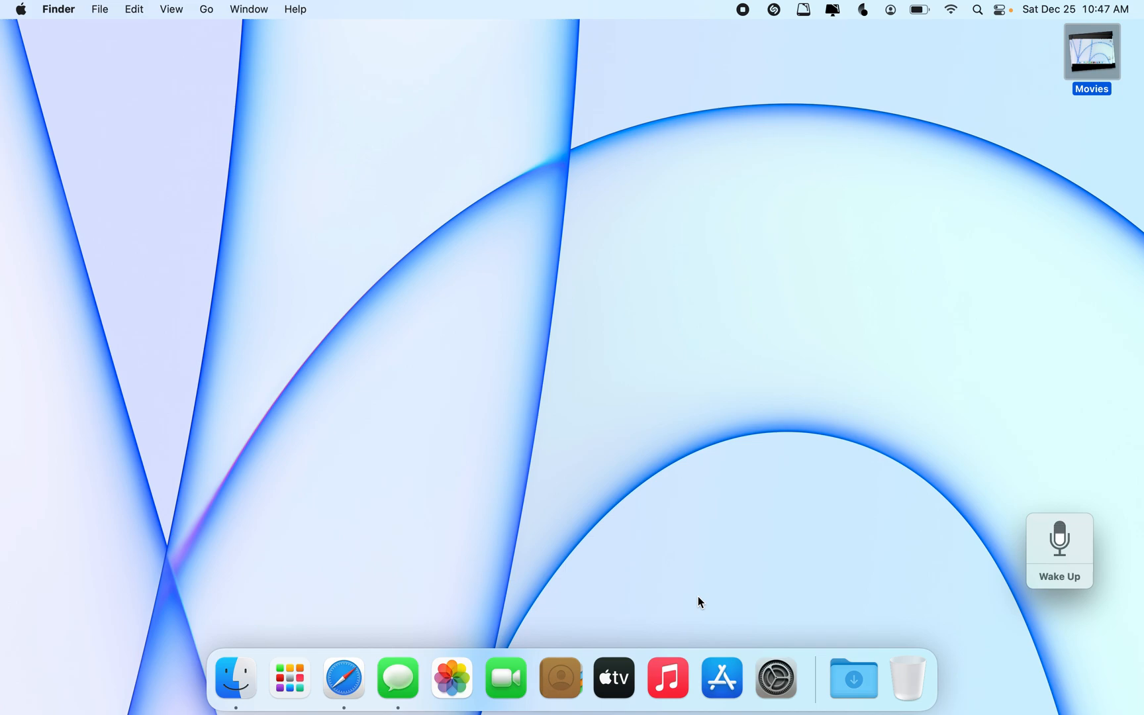
mouse_move(762, 664)
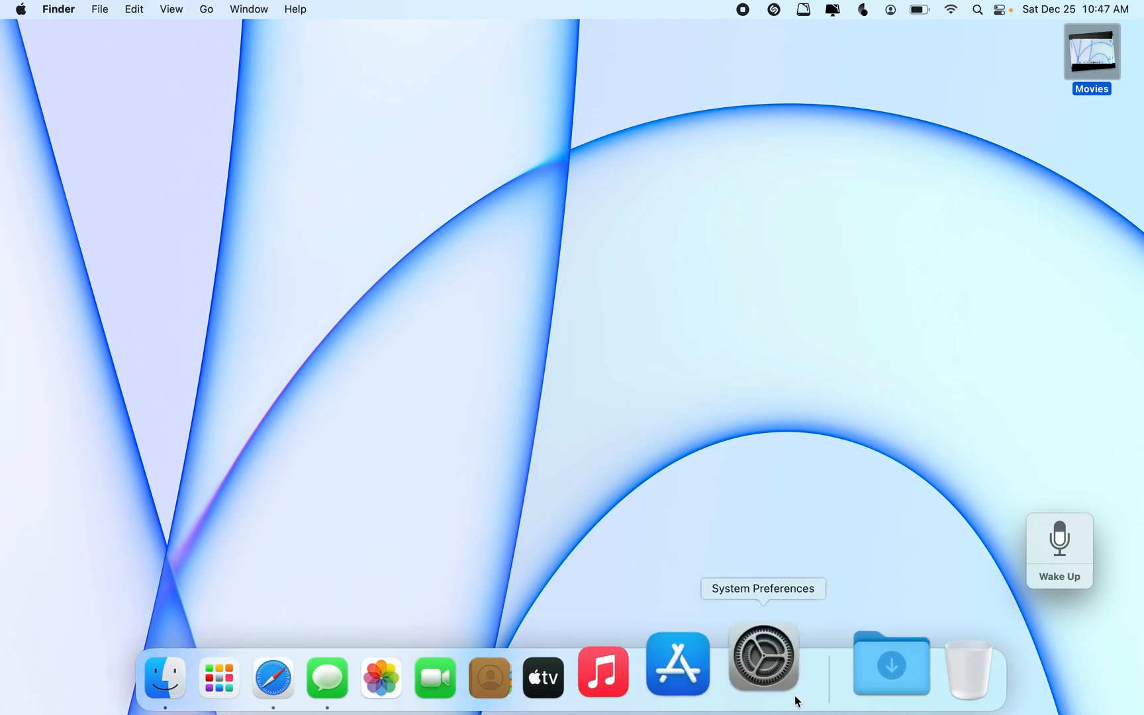
- Open System Preferences from the Dock and search for 'voi'
click(761, 663)
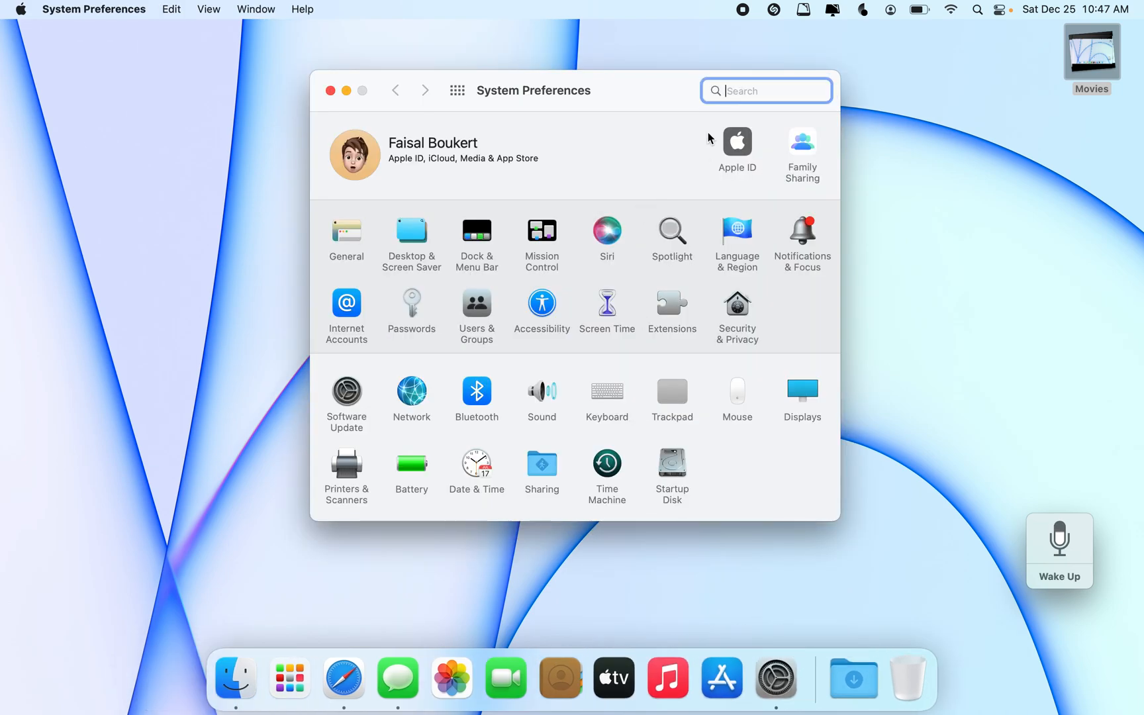
text(voi)
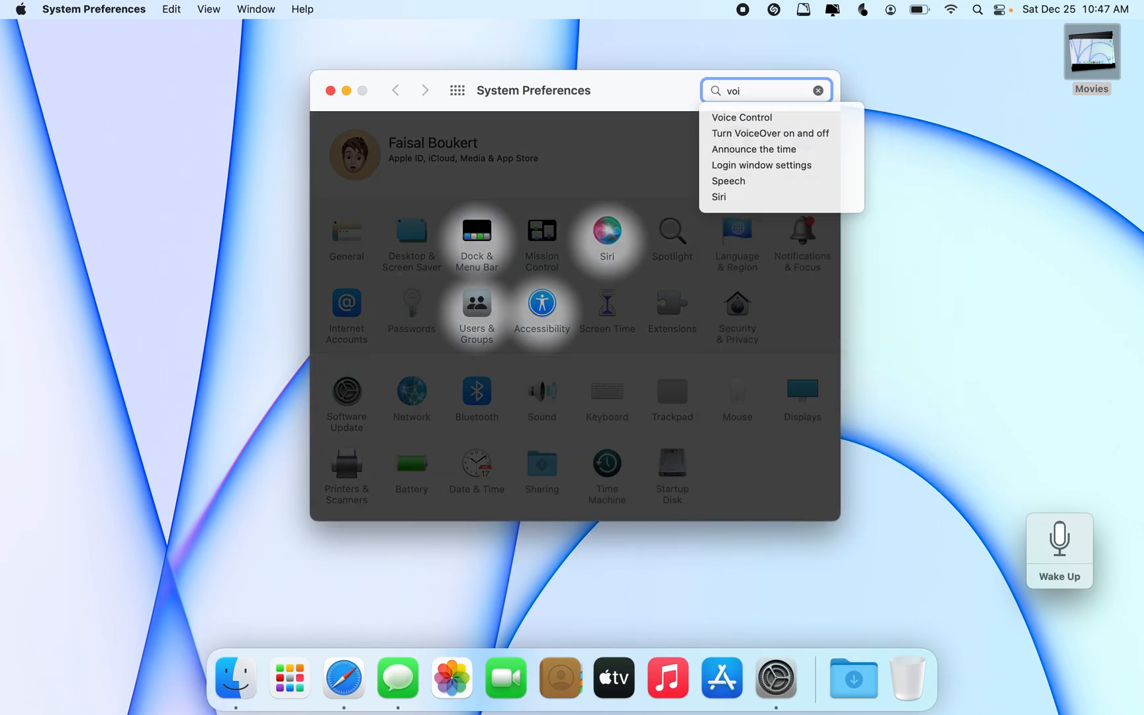
- Open the Voice Control suggestion and enable Voice Control with the Internal Microphone
click(769, 134)
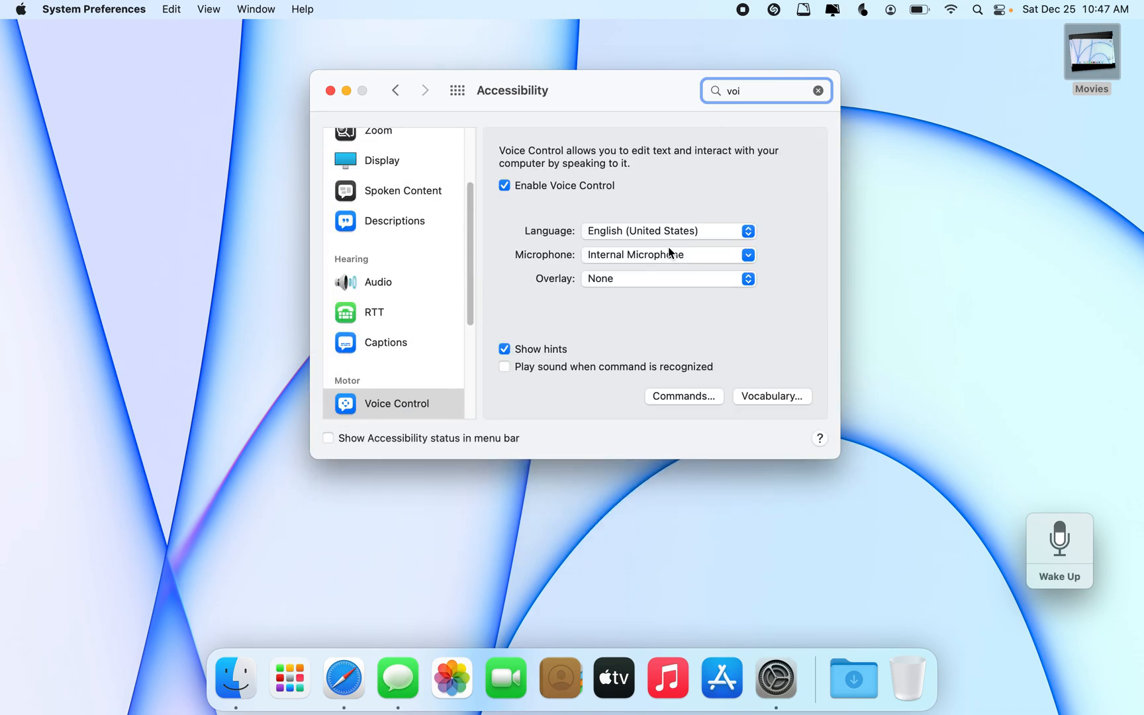
click(329, 90)
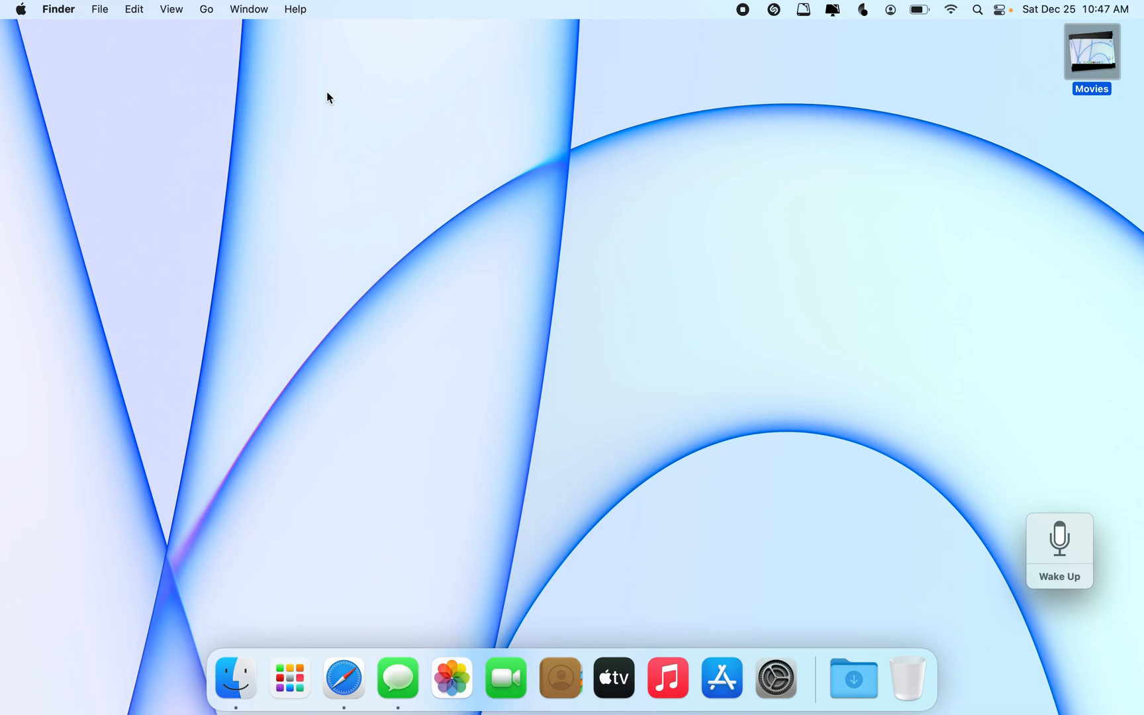
mouse_move(1029, 604)
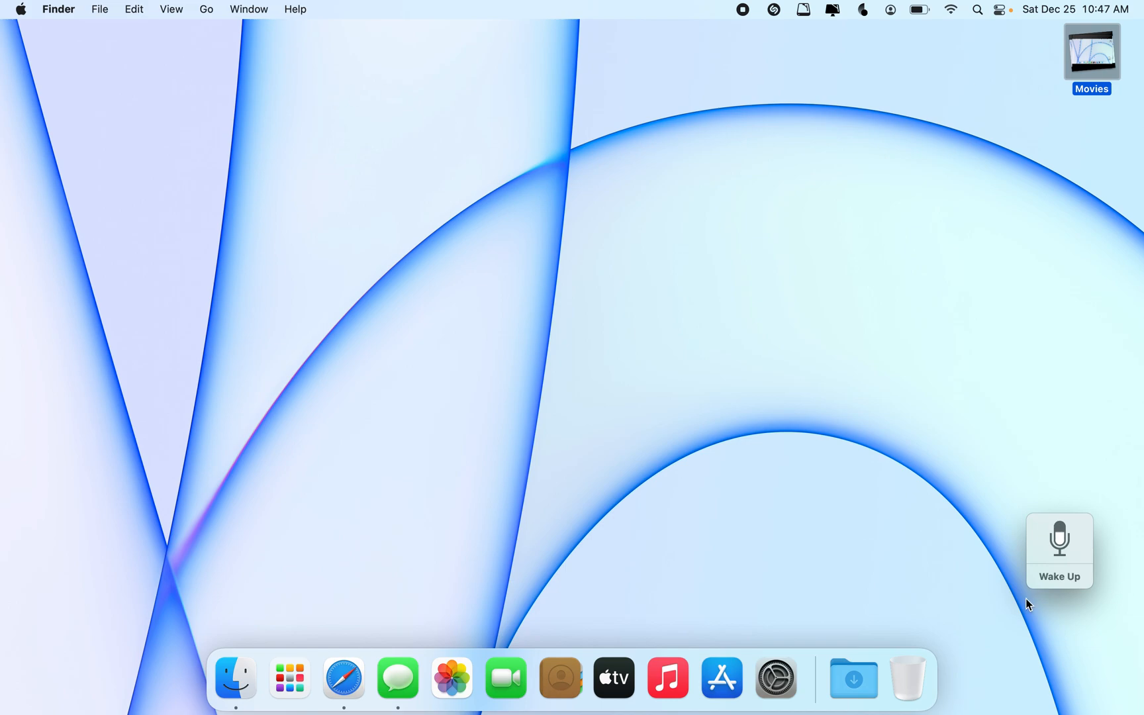
mouse_move(914, 555)
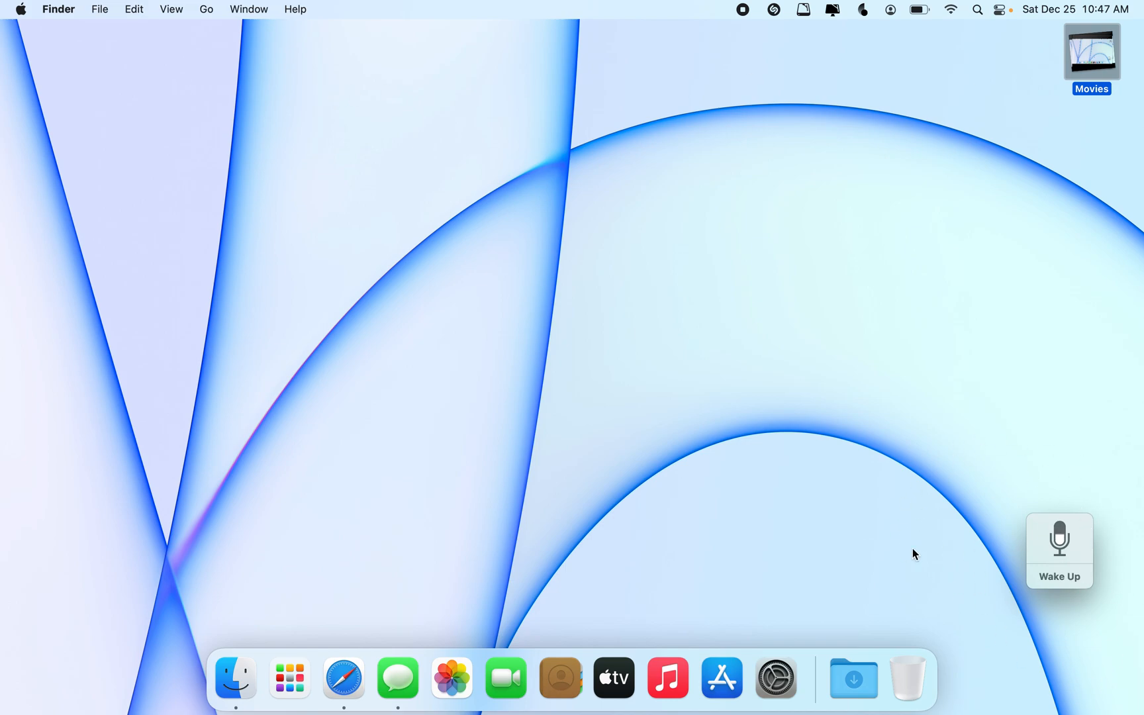
mouse_move(1131, 535)
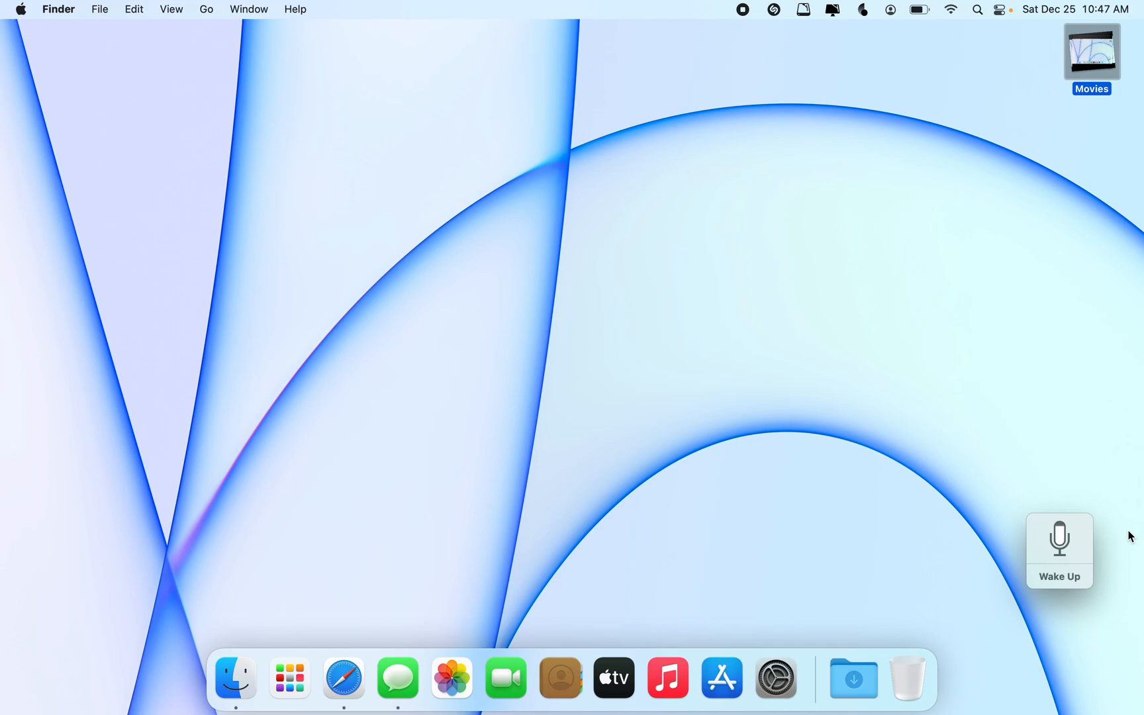
mouse_move(1086, 516)
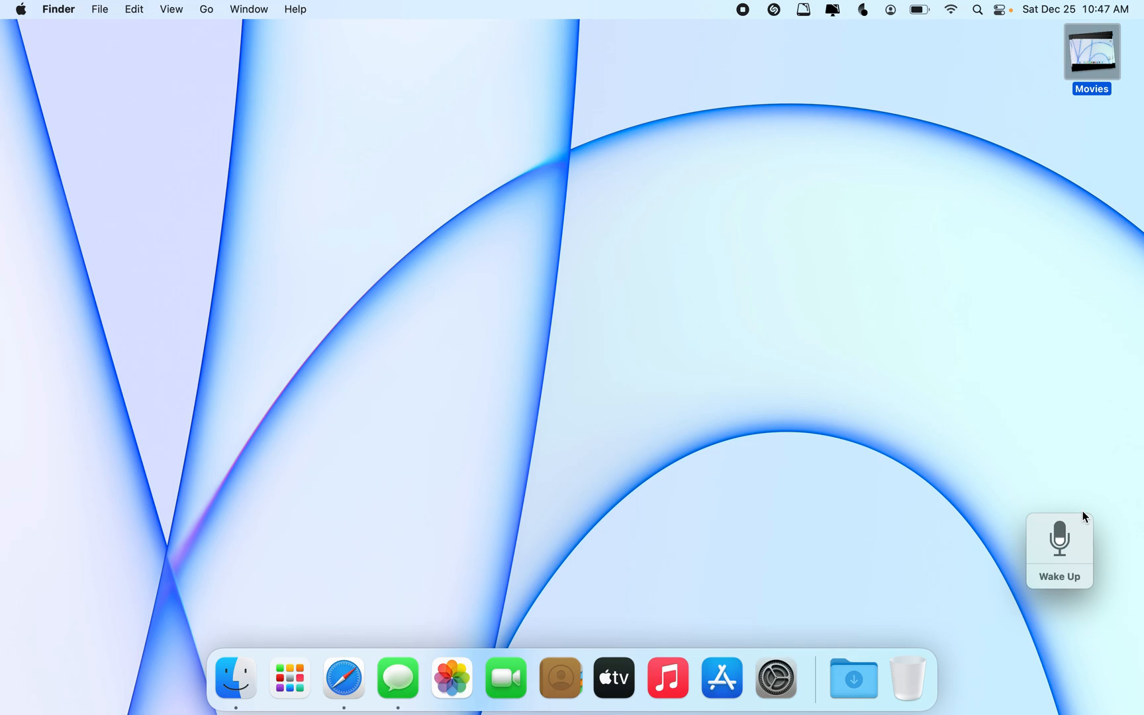
mouse_move(966, 467)
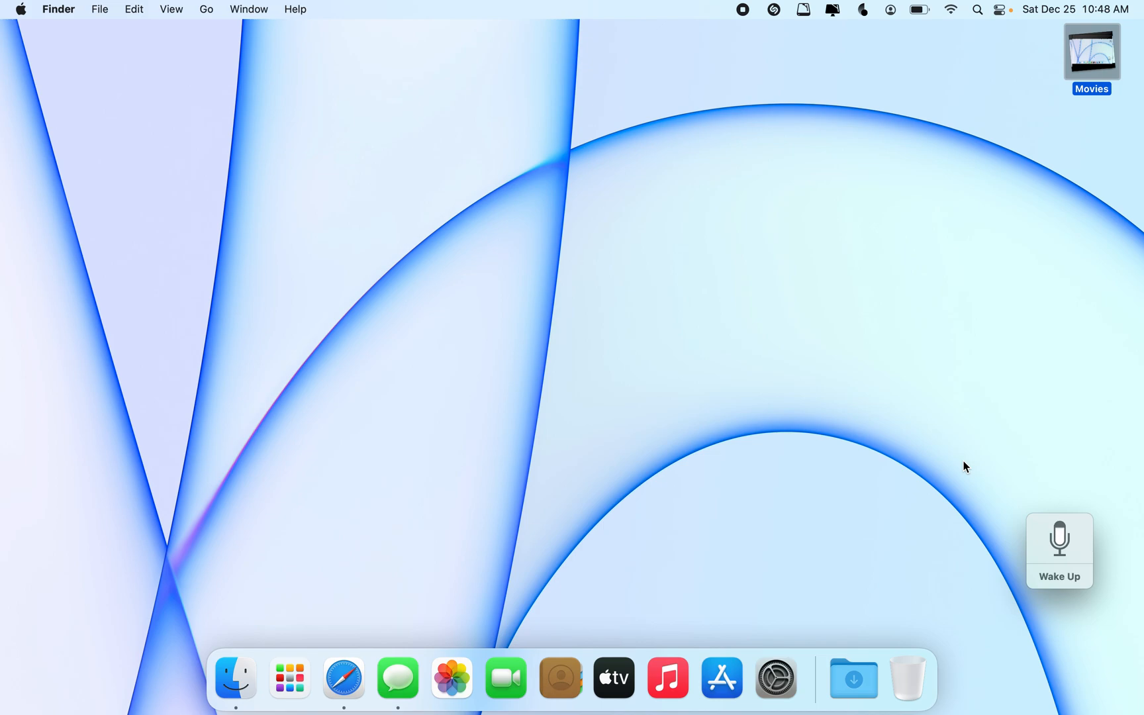
mouse_move(940, 438)
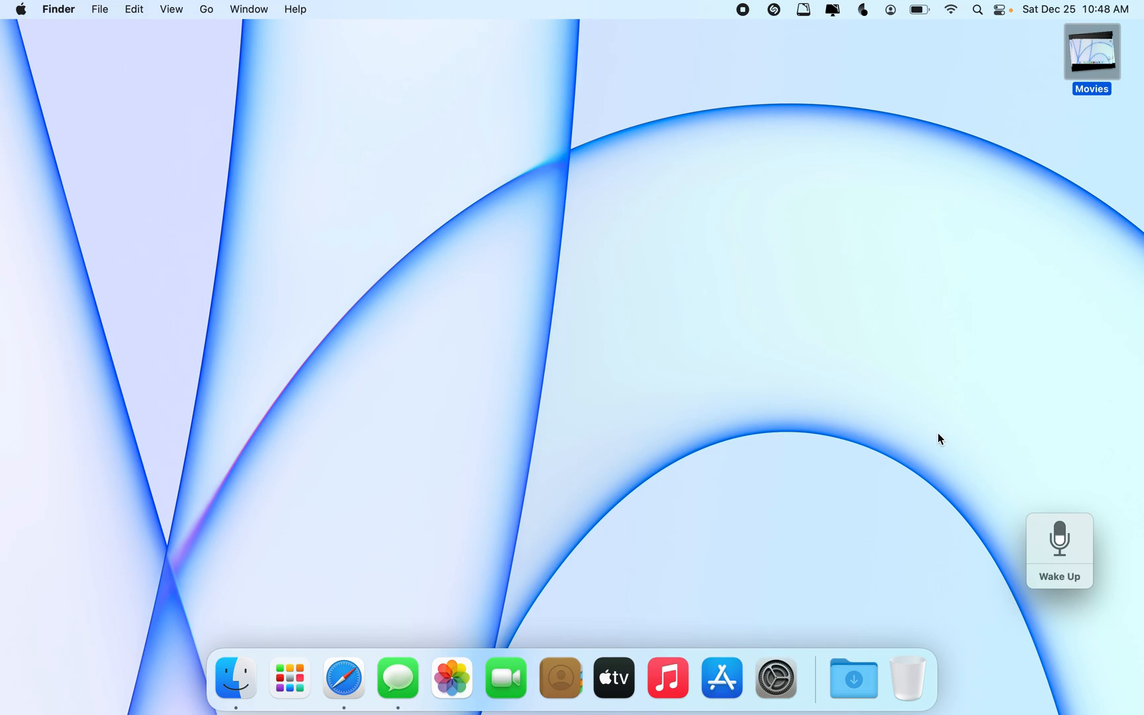